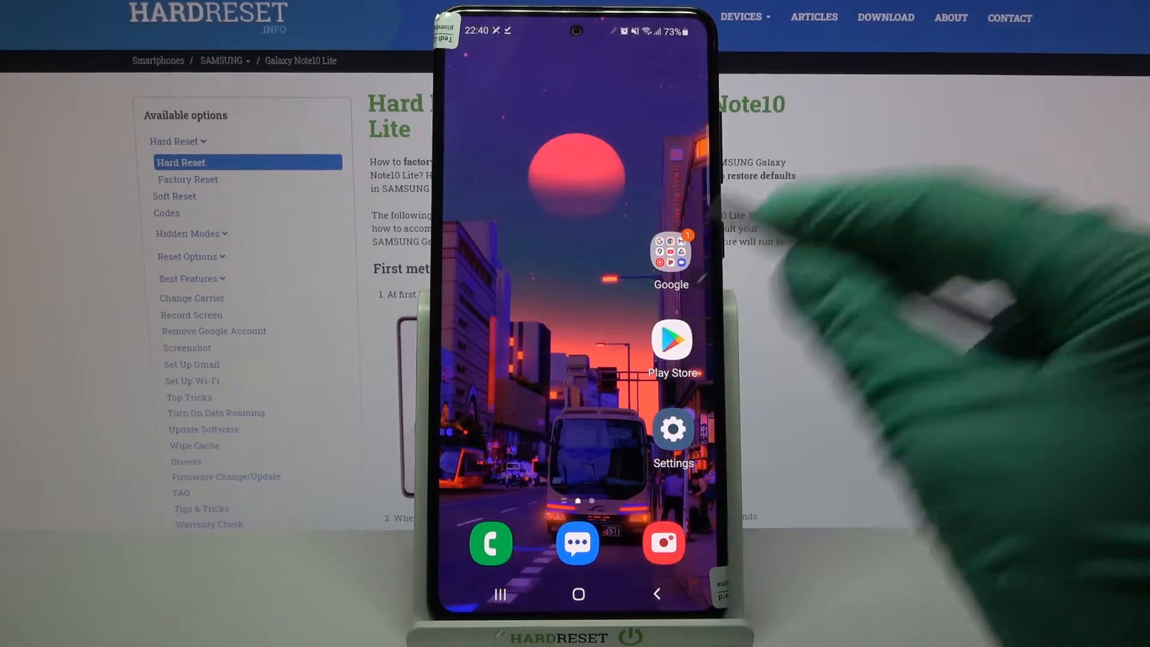
Step: Search the Play Store for 'ios launcher' and install Launcher iOS 15
{"action": "left_click", "coordinate": [577, 55]}
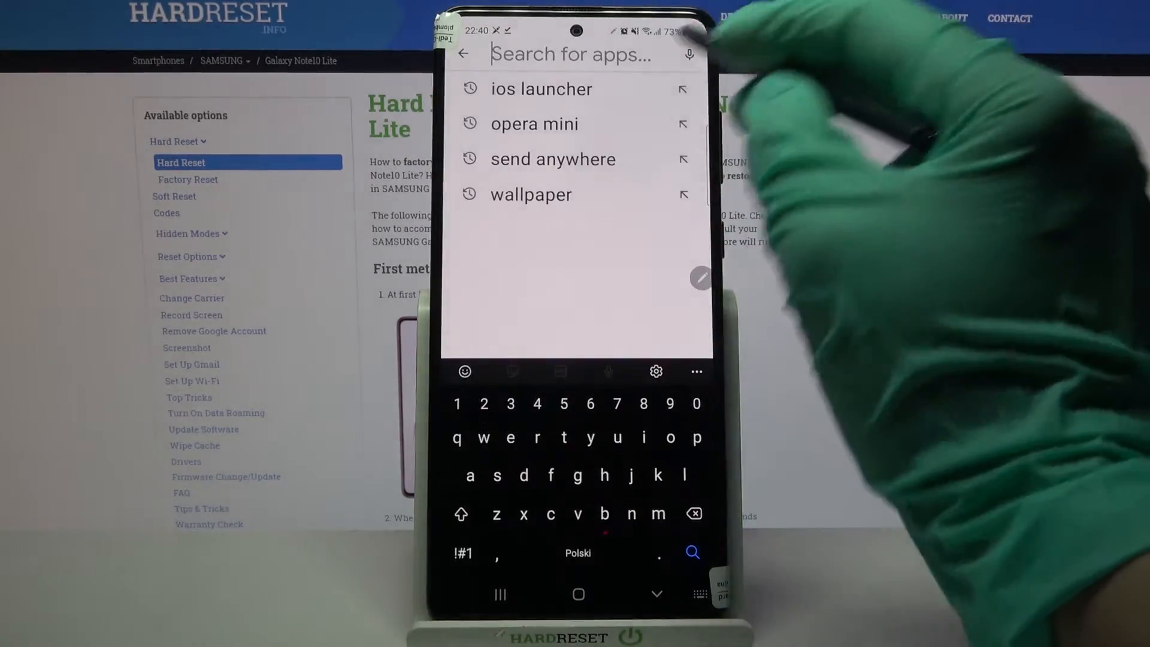
{"action": "left_click", "coordinate": [541, 88]}
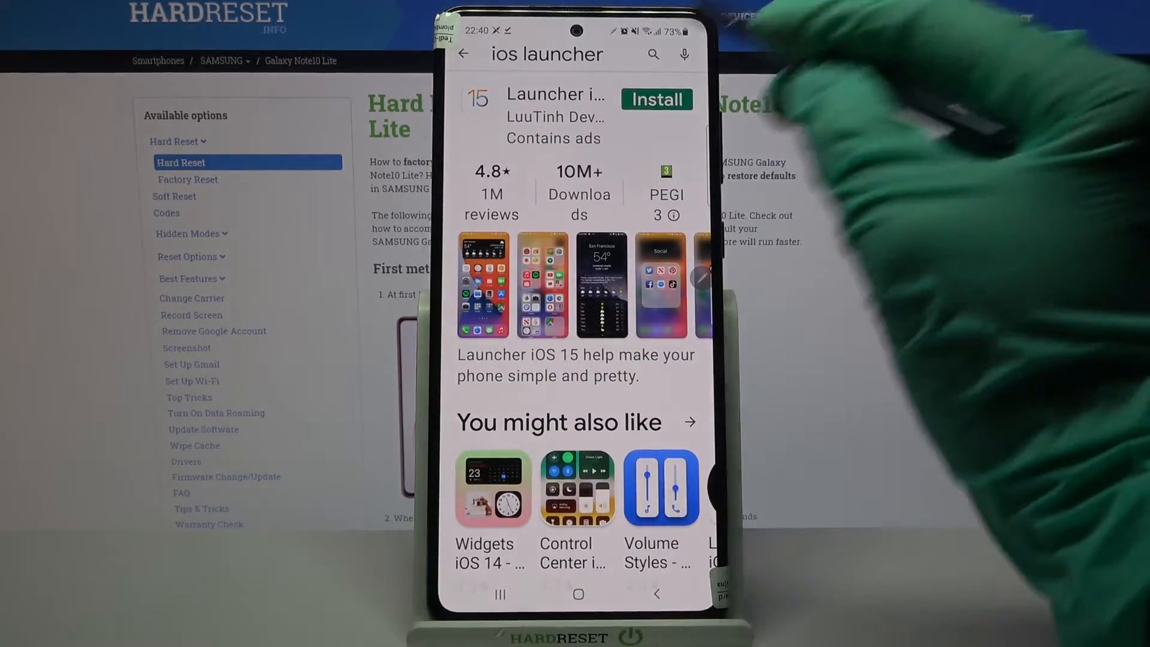
{"action": "scroll", "scroll_direction": "up", "scroll_amount": 3}
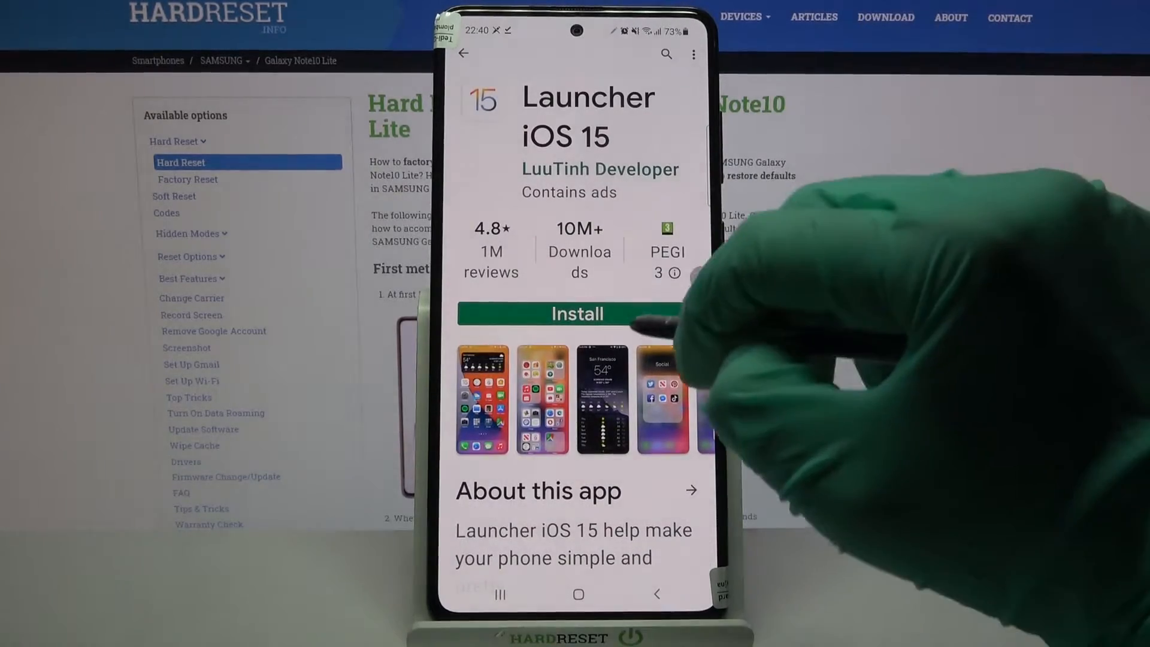
{"action": "left_click", "coordinate": [577, 314]}
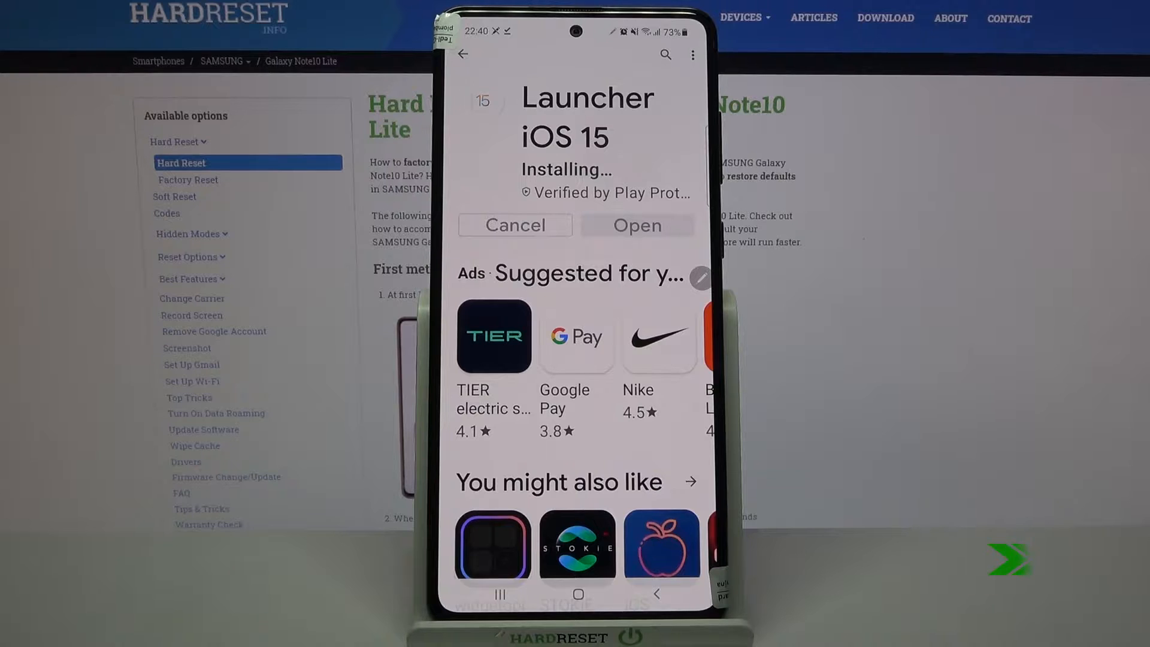
Step: Launch Launcher iOS 15, then grant its location and photos-and-media permissions
{"action": "left_click", "coordinate": [637, 225]}
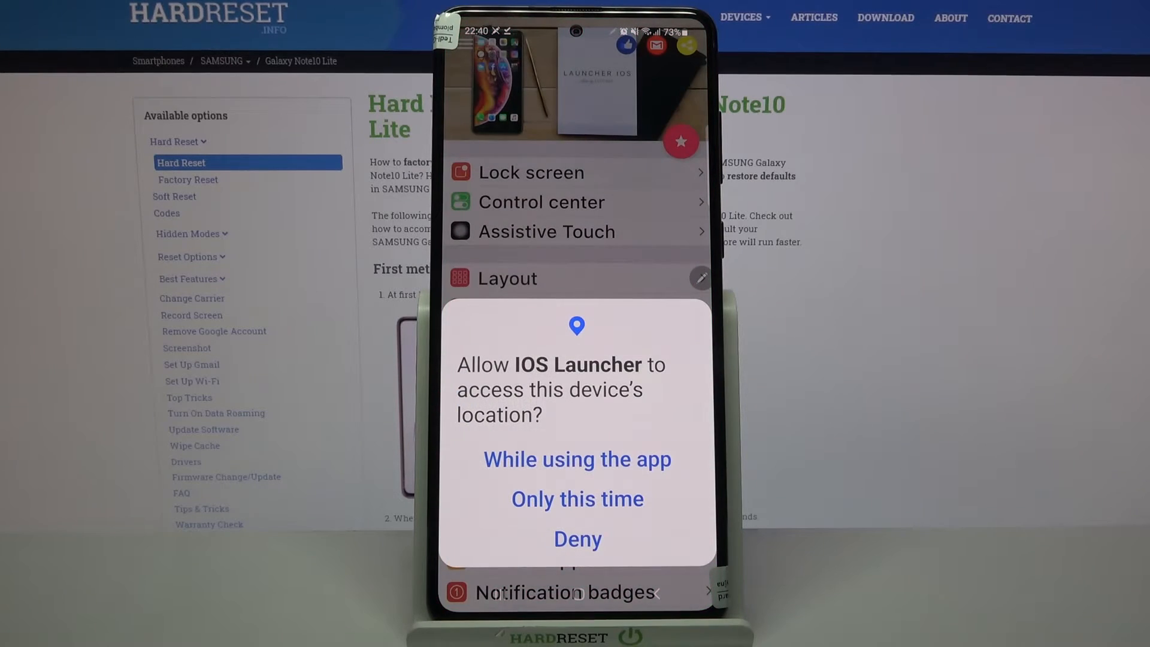
{"action": "left_click", "coordinate": [577, 460]}
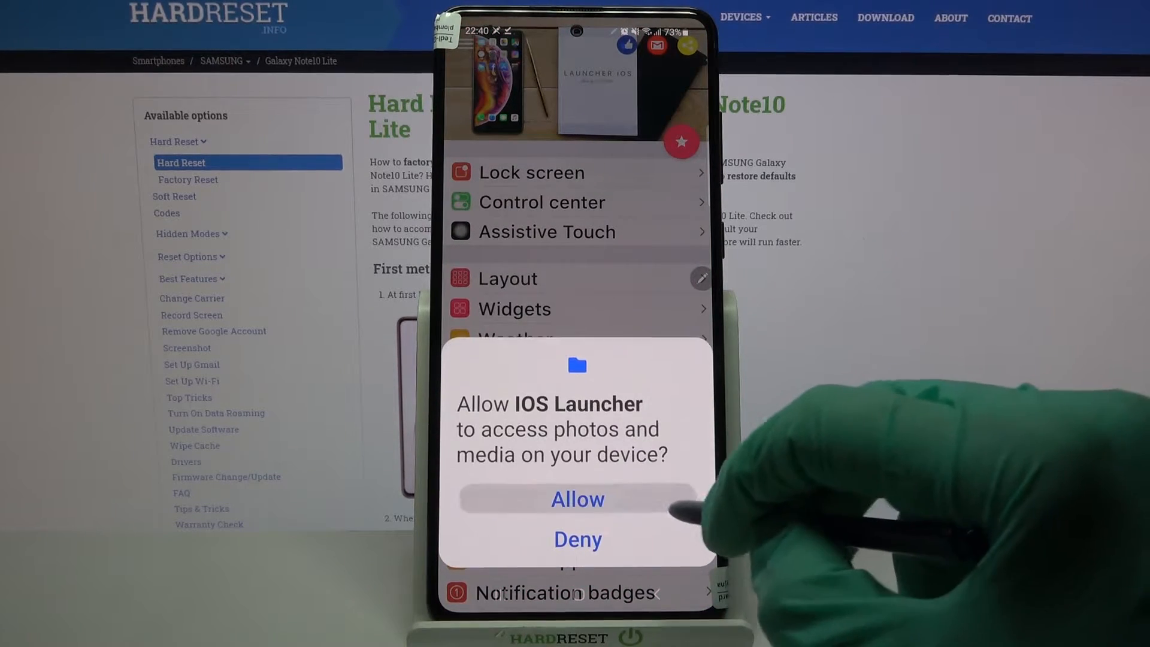
{"action": "left_click", "coordinate": [577, 499]}
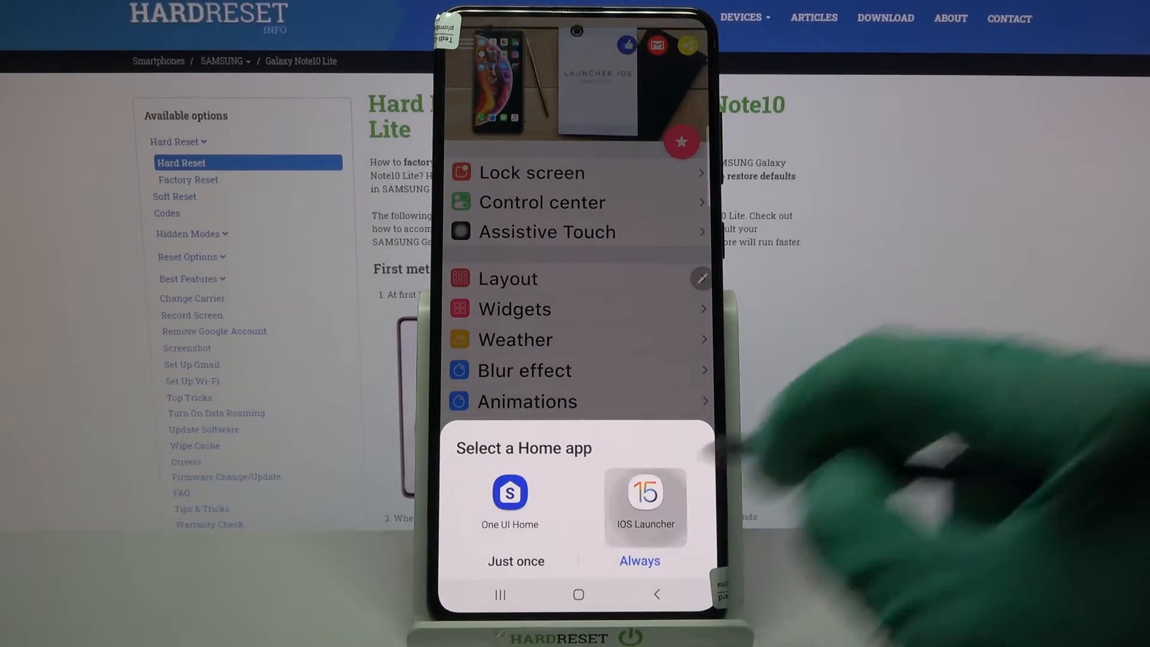
Step: Set IOS Launcher as the default home app (Always), dismiss the prompts, and open app search
{"action": "left_click", "coordinate": [639, 561]}
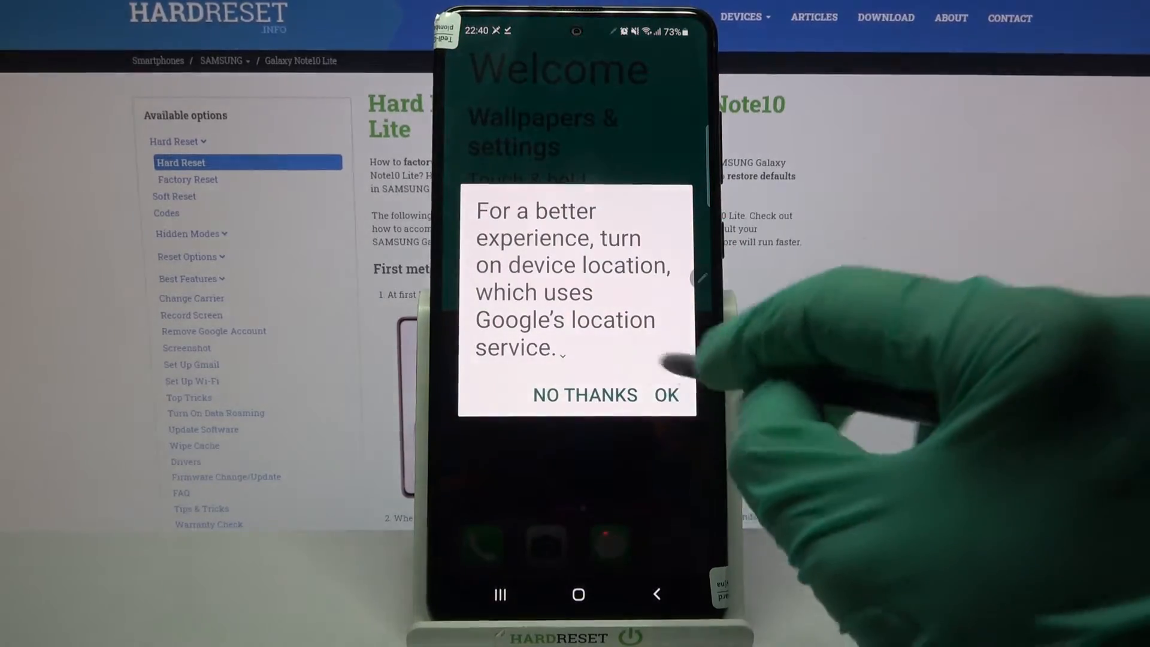
{"action": "left_click", "coordinate": [585, 395]}
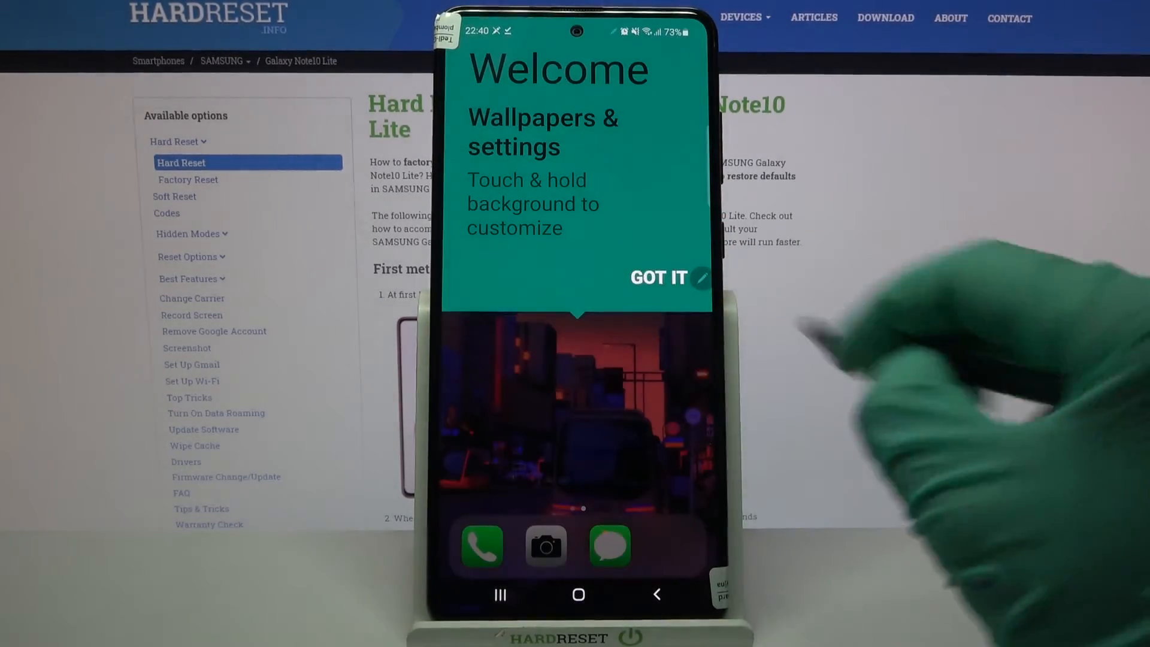
{"action": "left_click", "coordinate": [657, 277]}
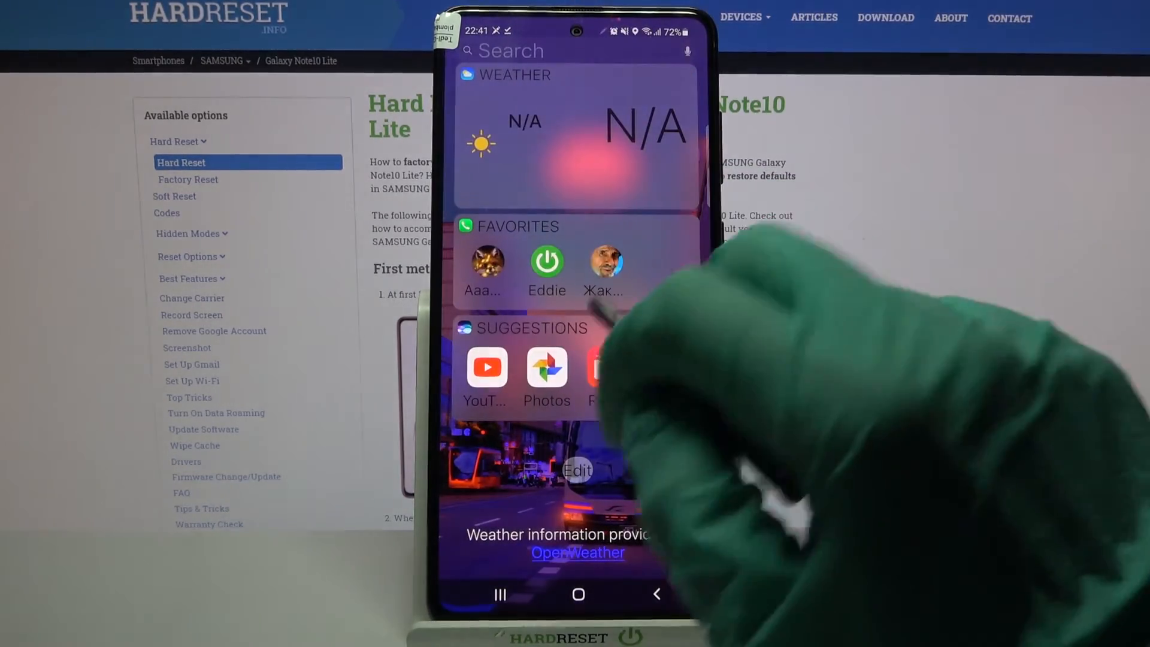
{"action": "left_click", "coordinate": [506, 51]}
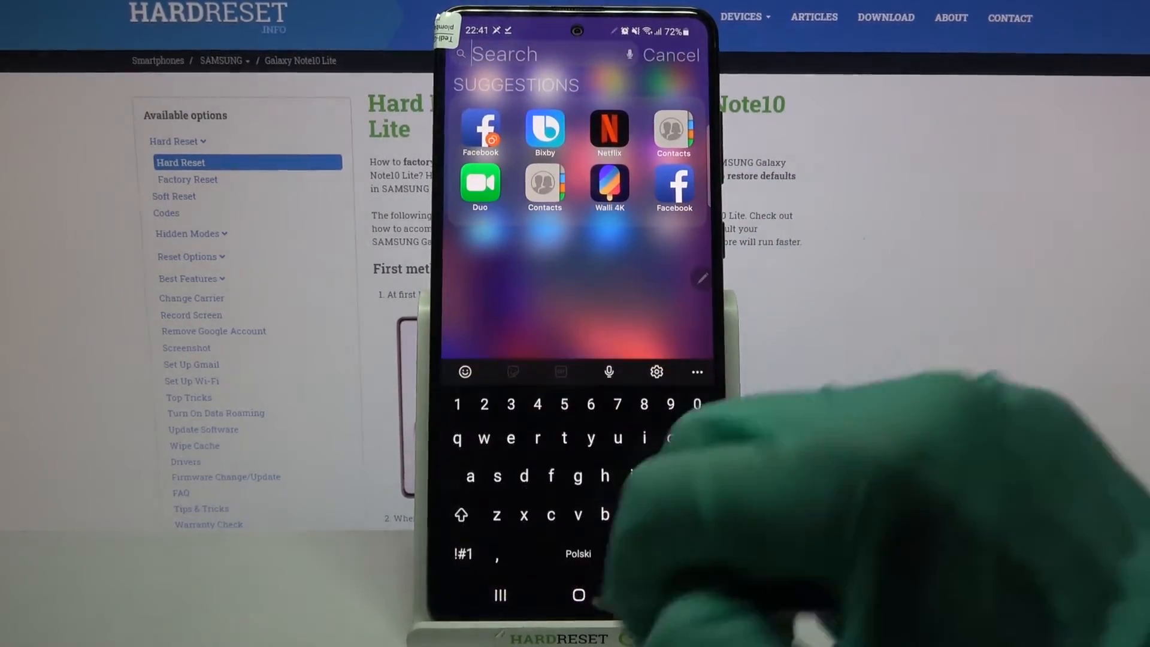